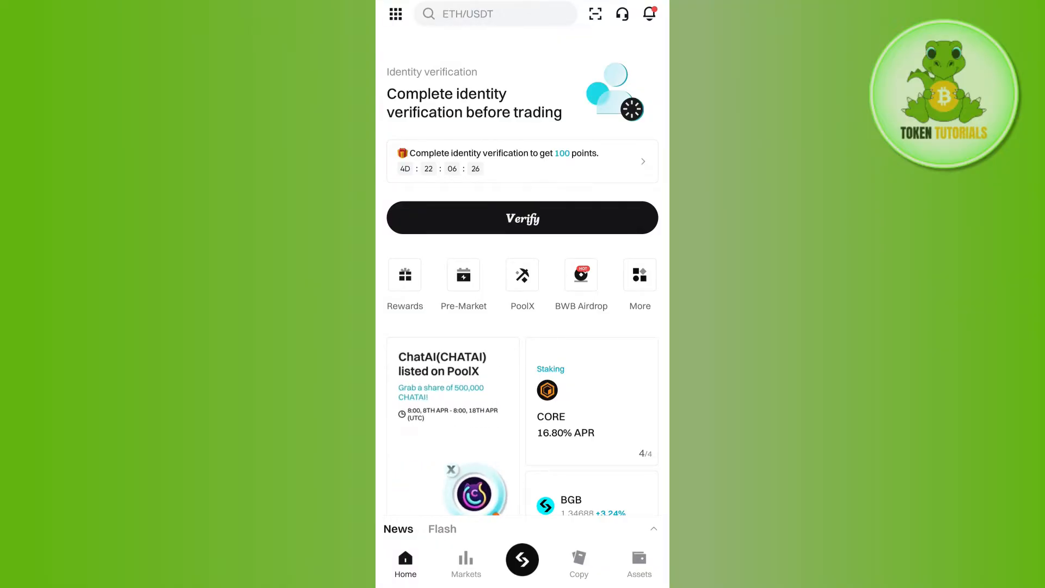
- Go to Assets, switch to the Spot list and locate USDT in it
left_click(637, 560)
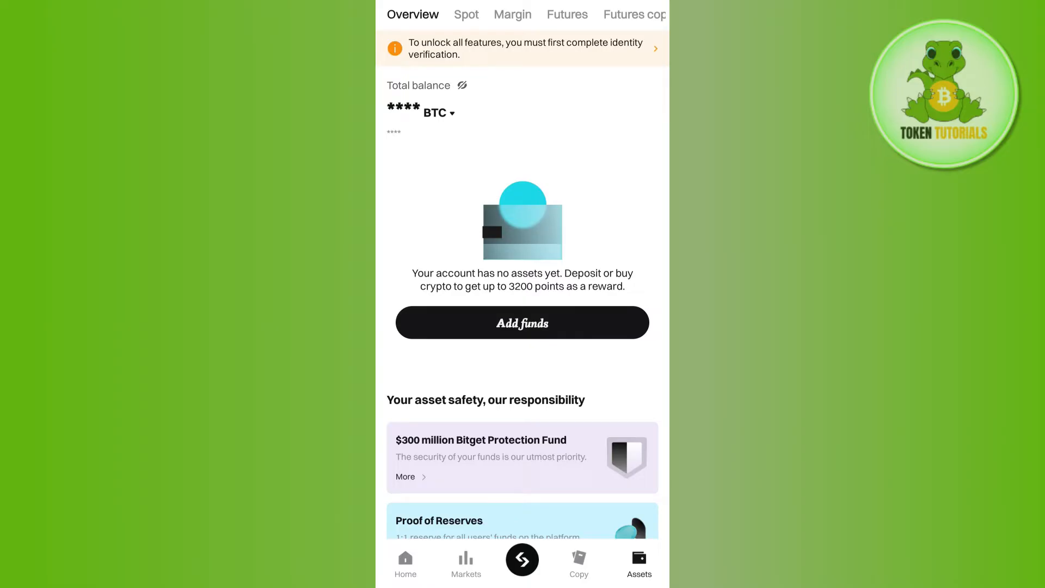
left_click(466, 14)
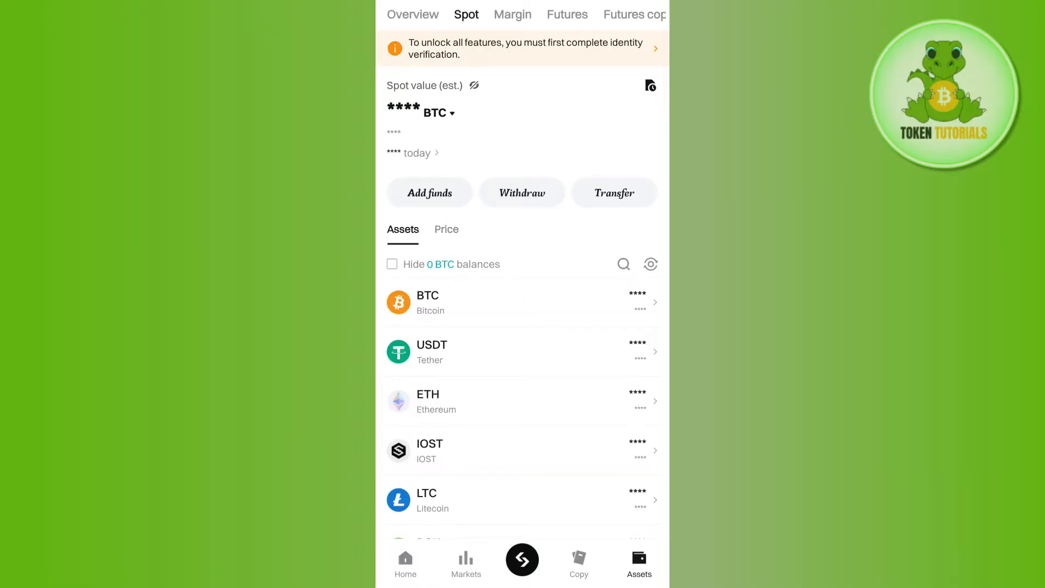
scroll("down", 3)
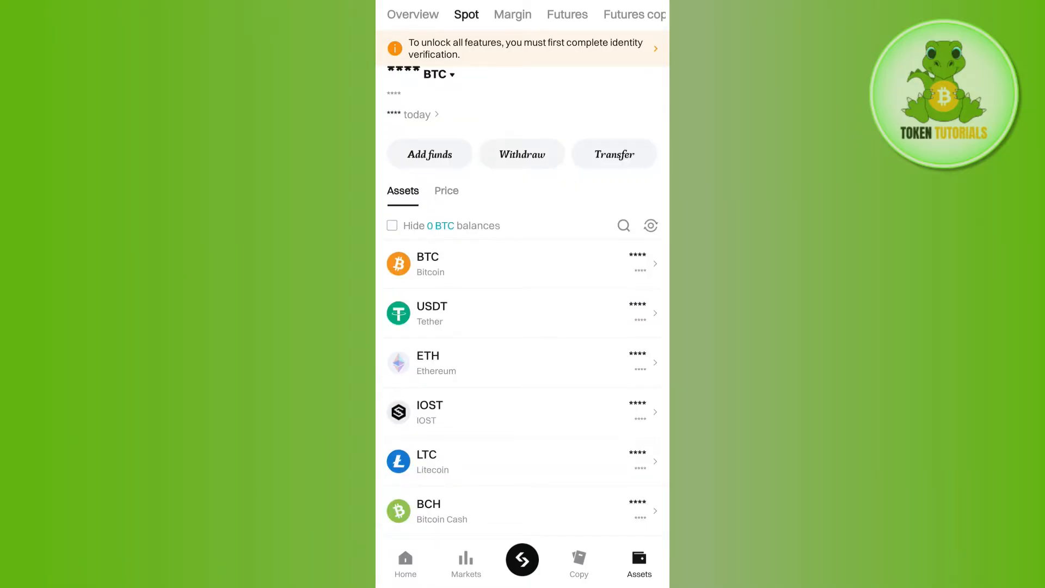
scroll("down", 3)
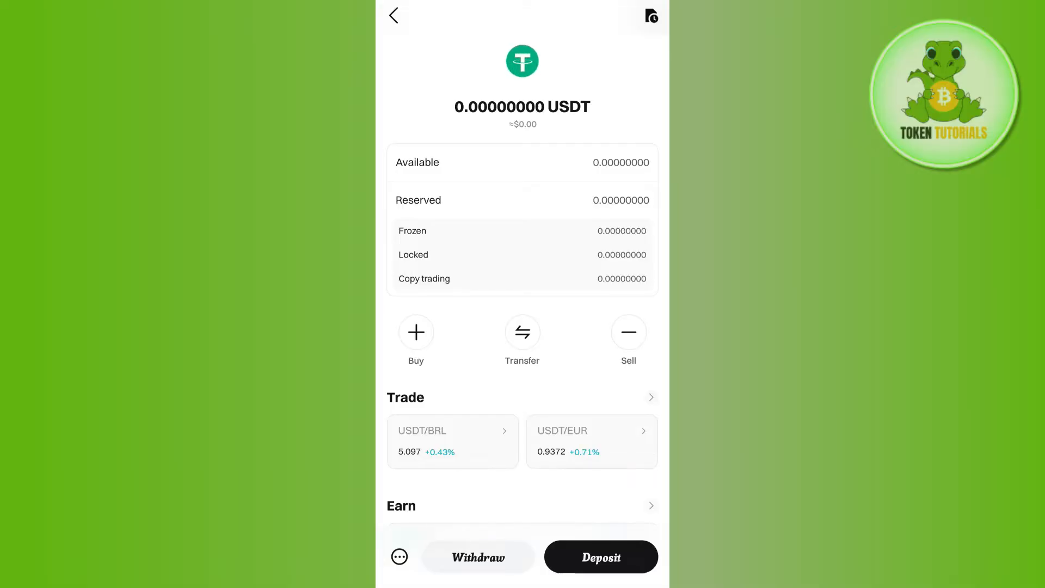
- Start a USDT withdrawal and choose On-chain withdrawal to an address
left_click(478, 557)
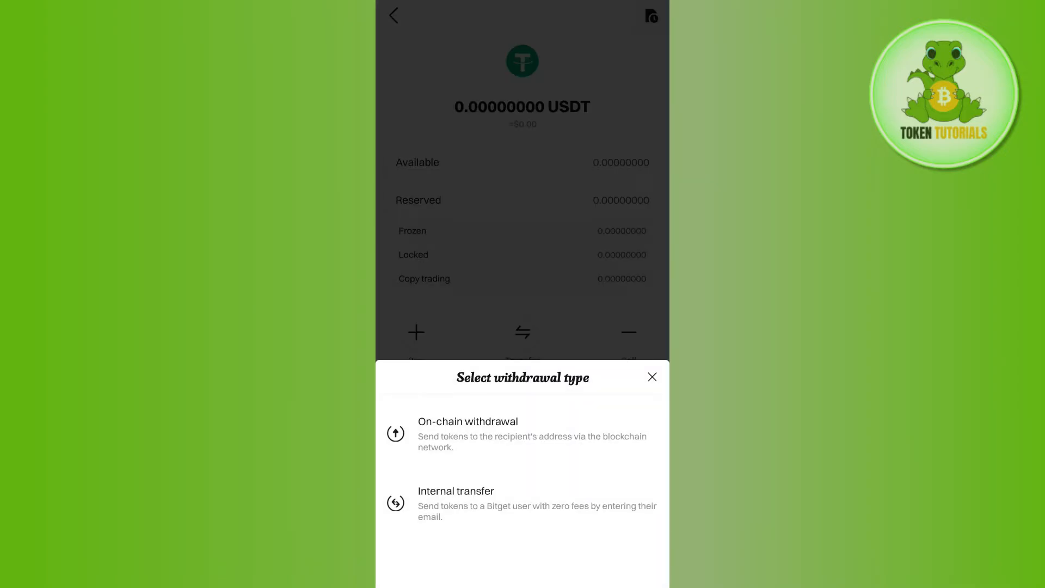
left_click(468, 421)
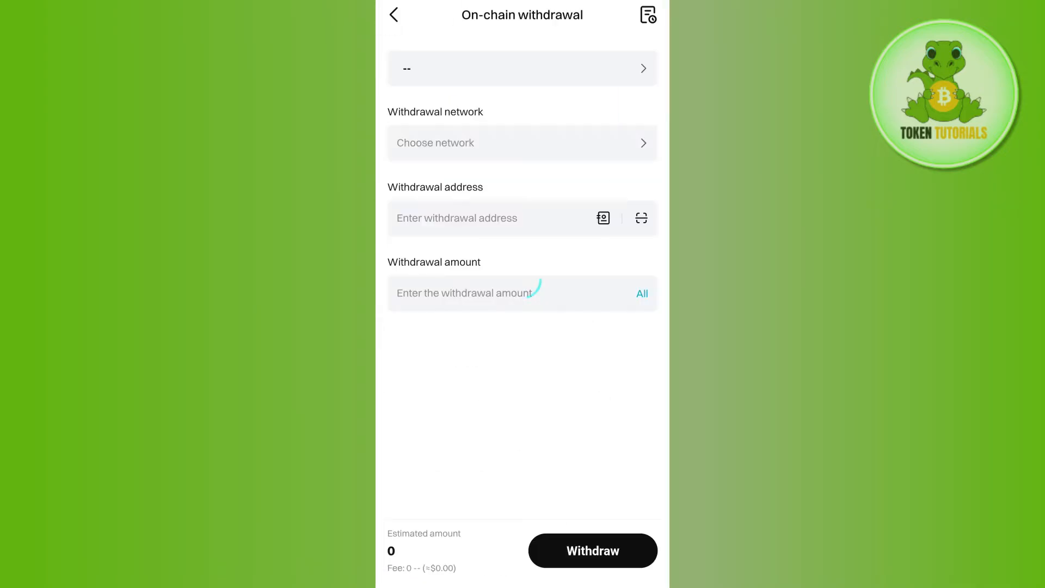
left_click(522, 67)
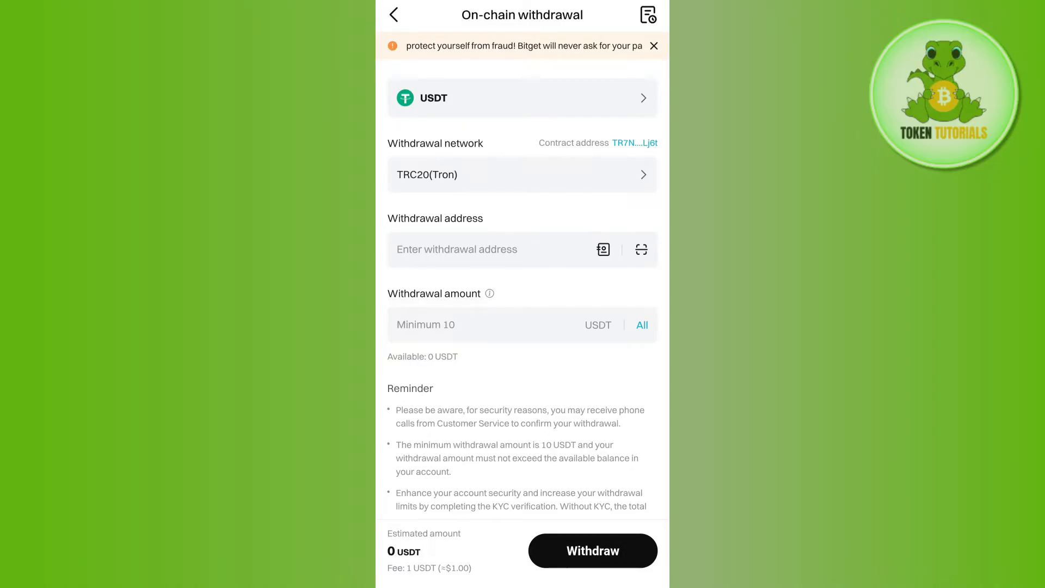
- Review the Choose network list for the USDT withdrawal
left_click(522, 174)
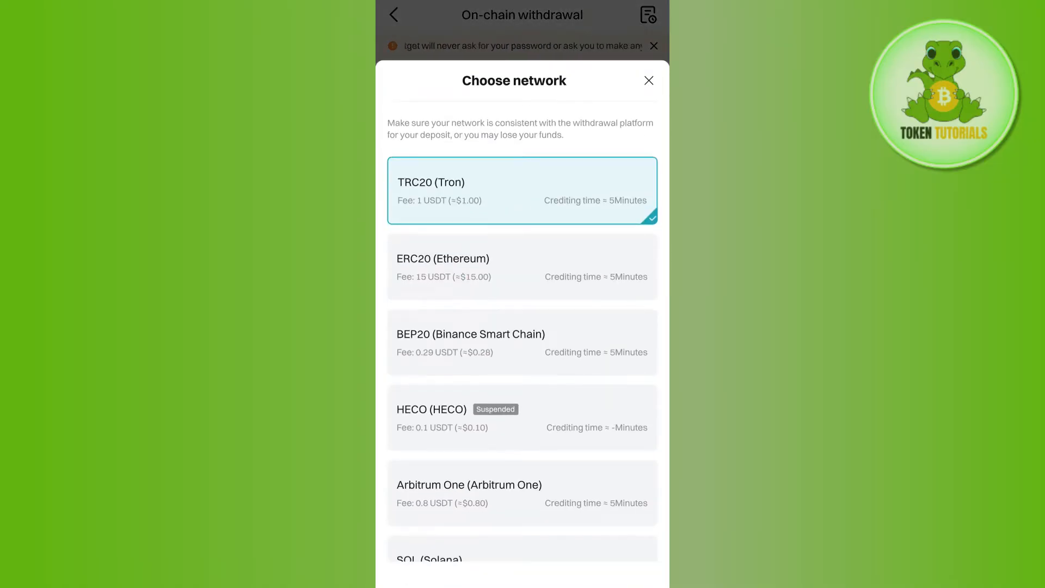
scroll("down", 3)
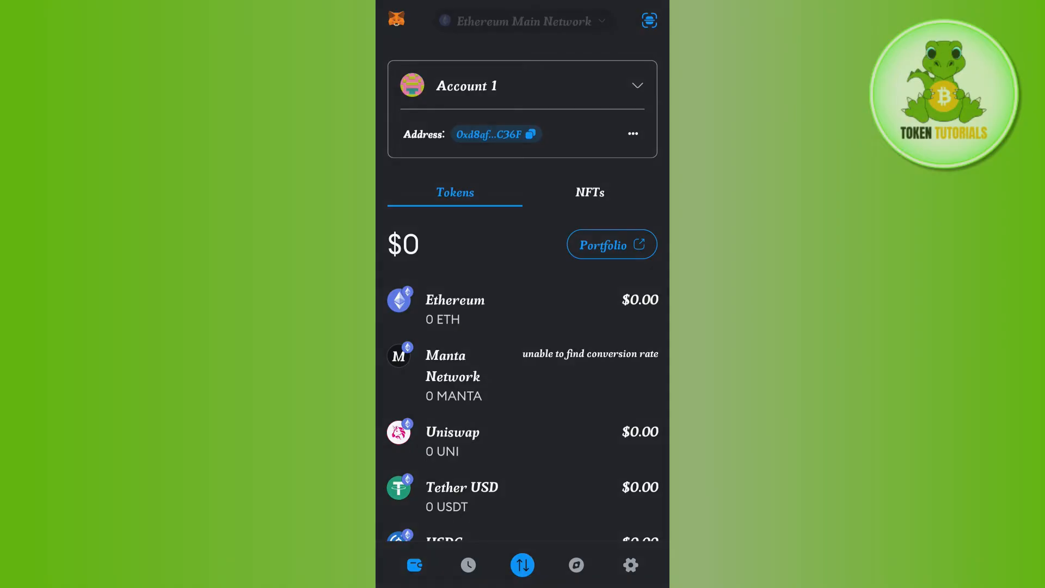
- Reach Import tokens at the bottom of MetaMask's Ethereum token list
left_click(522, 21)
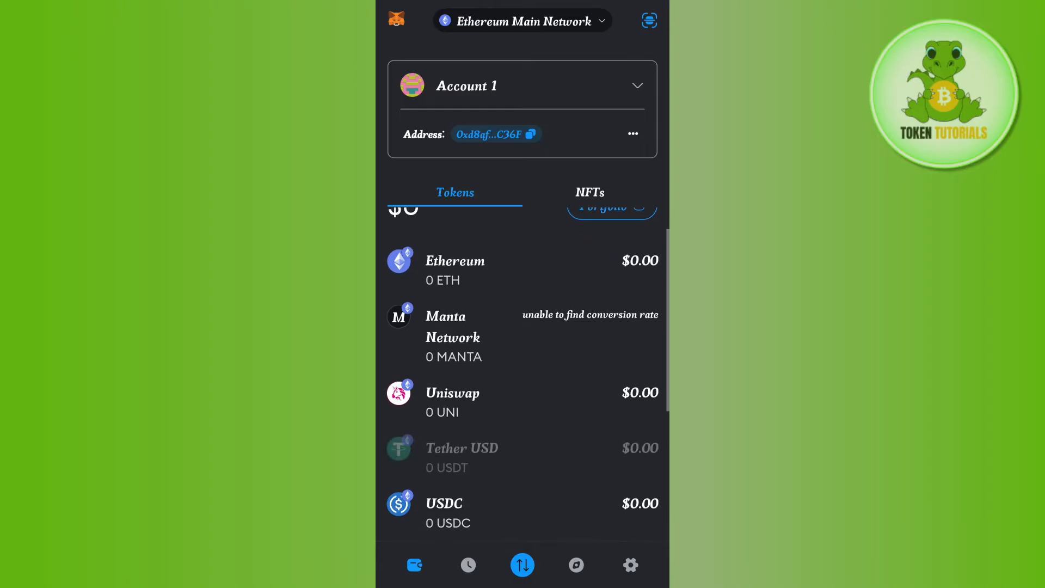
scroll("down", 3)
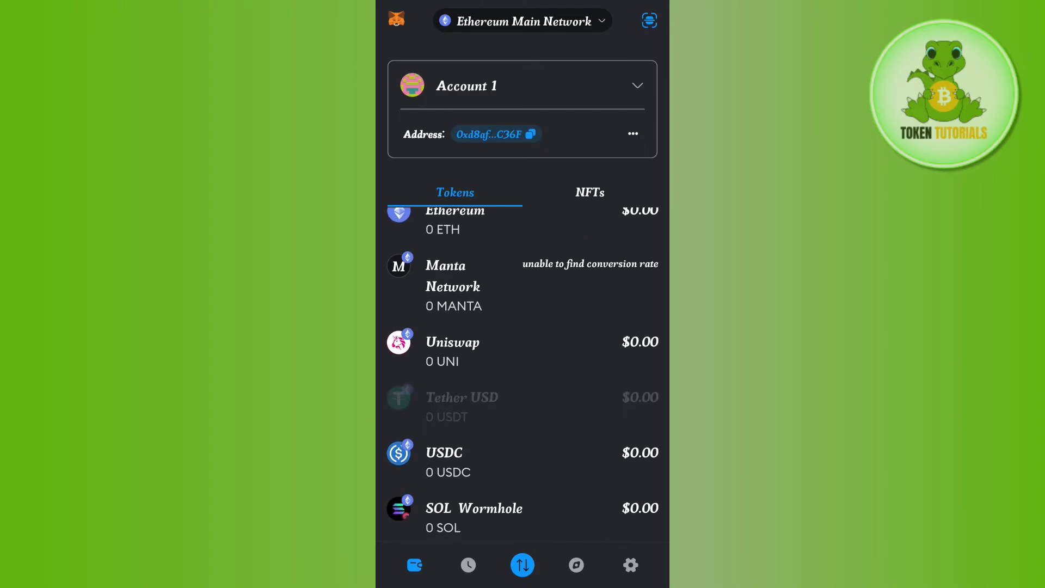
left_click(462, 404)
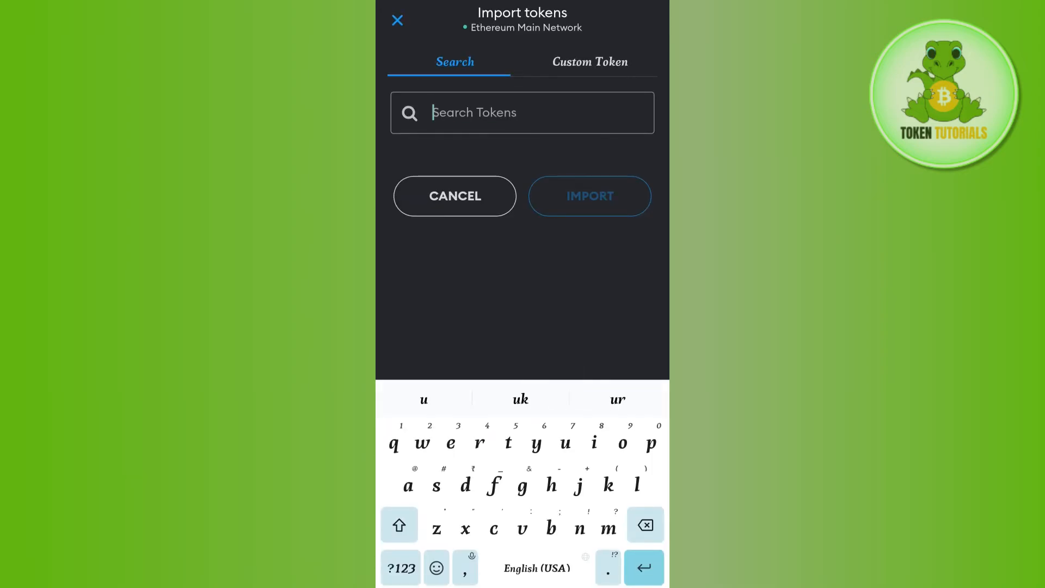
- Search the token import for 'usdt'
type("usdt")
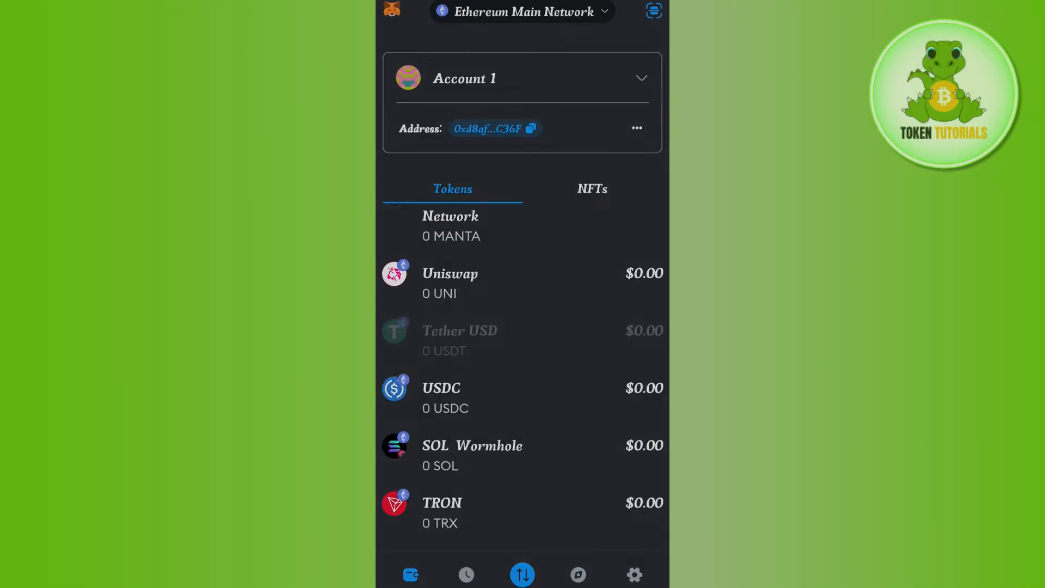
- Copy the Ethereum receiving address from MetaMask's Tether USD Receive screen
left_click(458, 340)
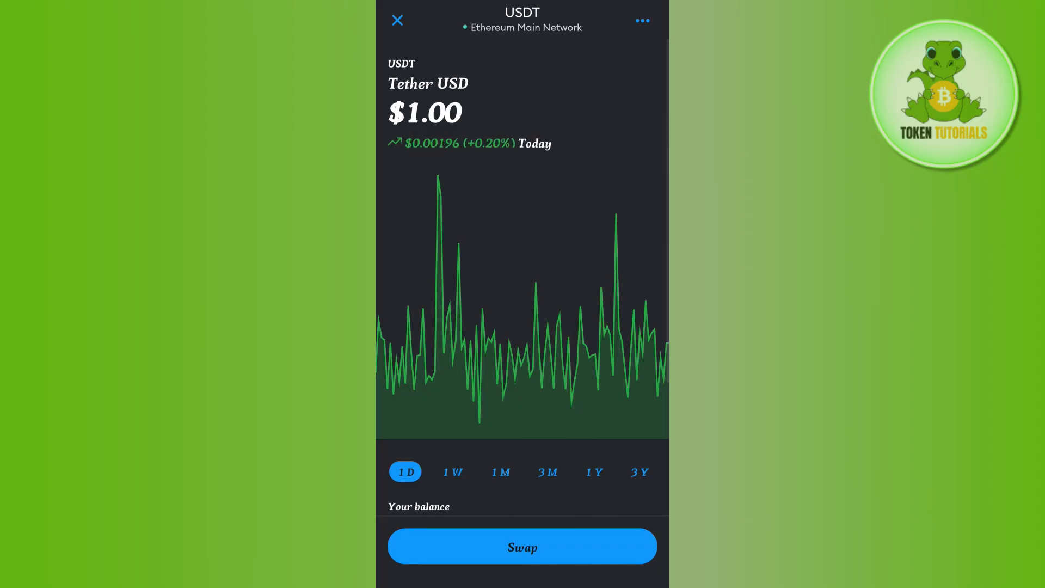
scroll("down", 3)
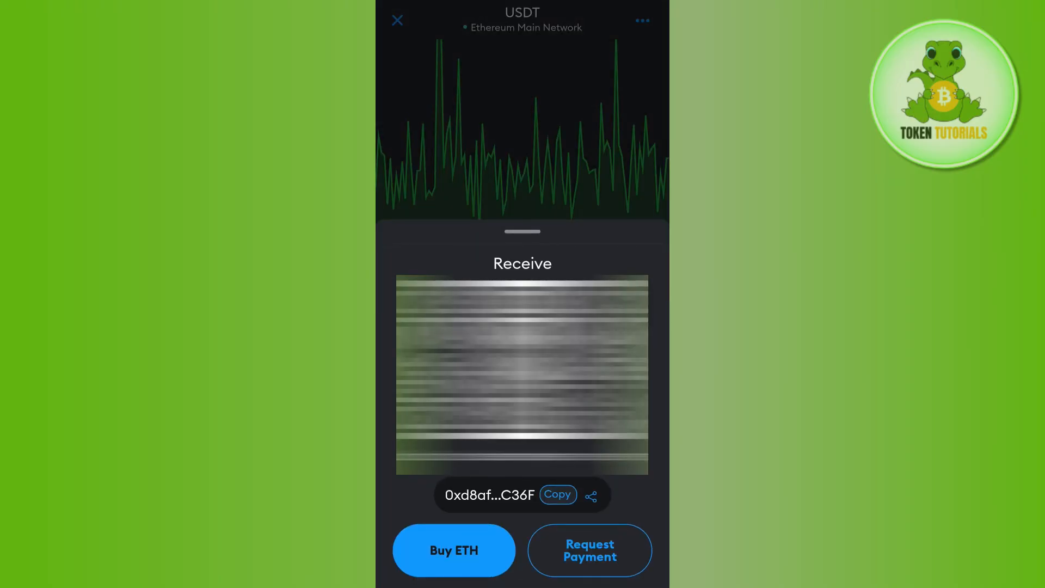
left_click(557, 494)
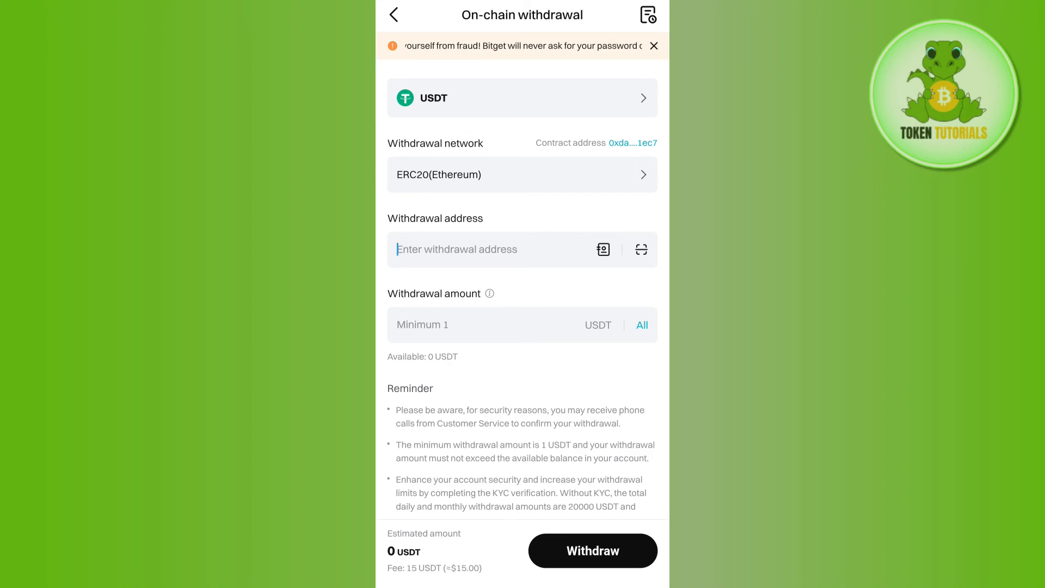
type("0xd8af4e51e6C49F8623a314beC926B2F76ff5C36F")
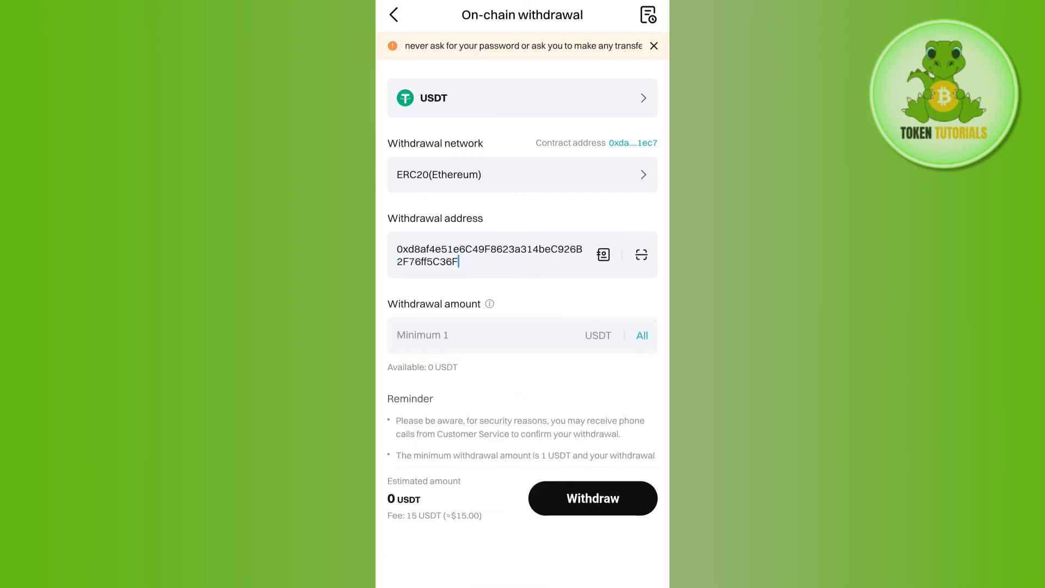
scroll("down", 3)
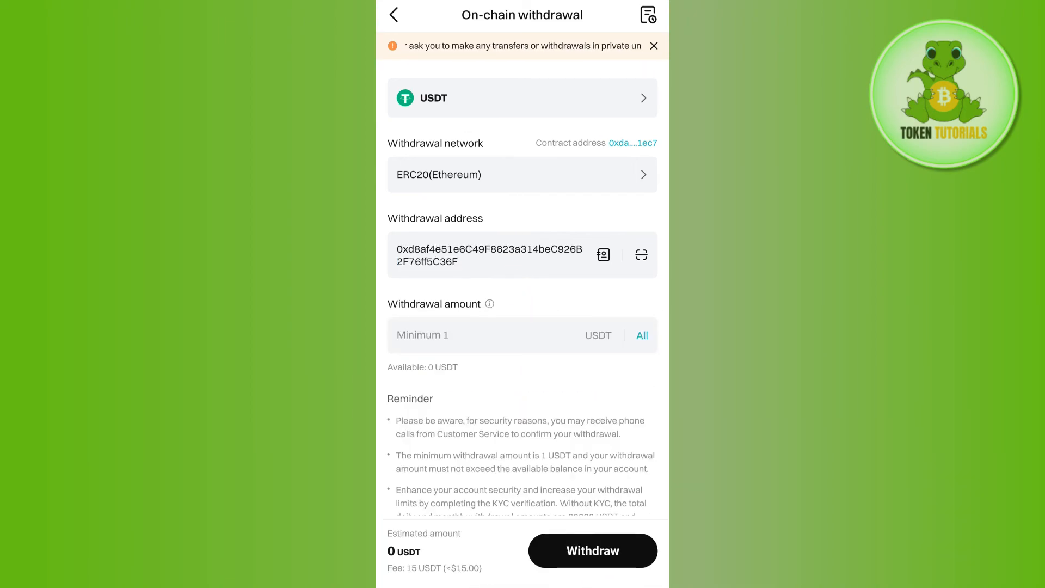